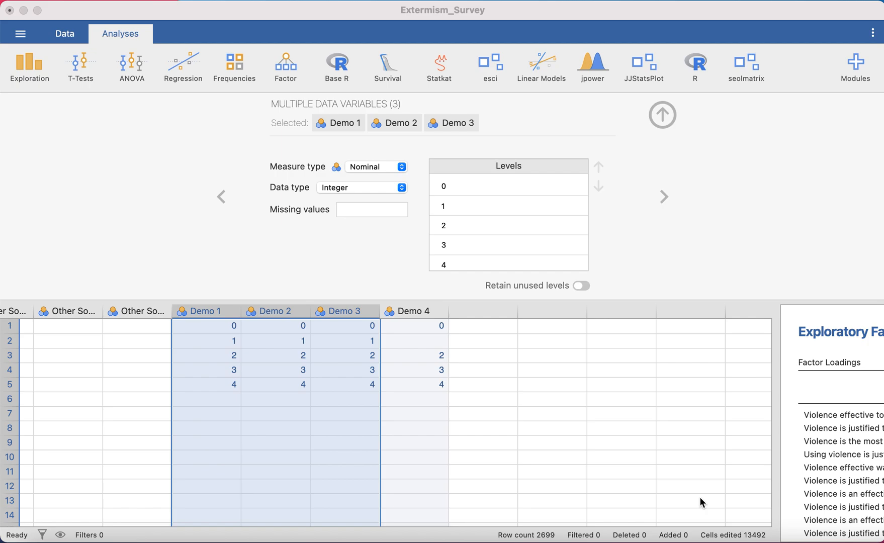
pyautogui.moveTo(612, 488)
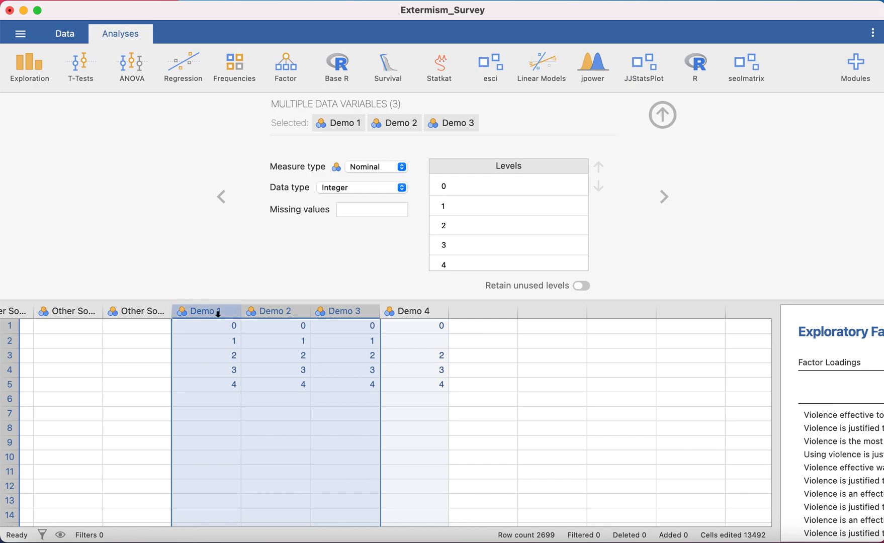
# Show Demo 1's variable settings alone: nominal integer with levels 0 through 4.
pyautogui.click(206, 310)
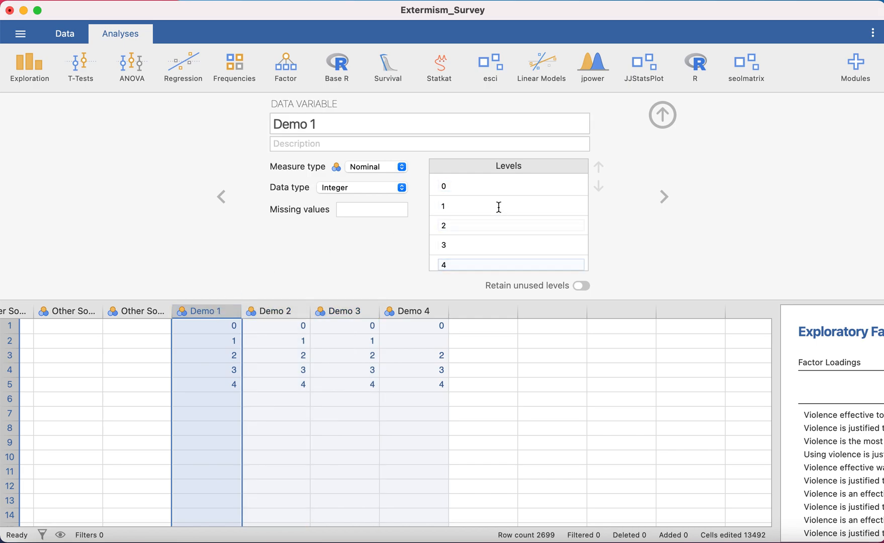
pyautogui.click(496, 185)
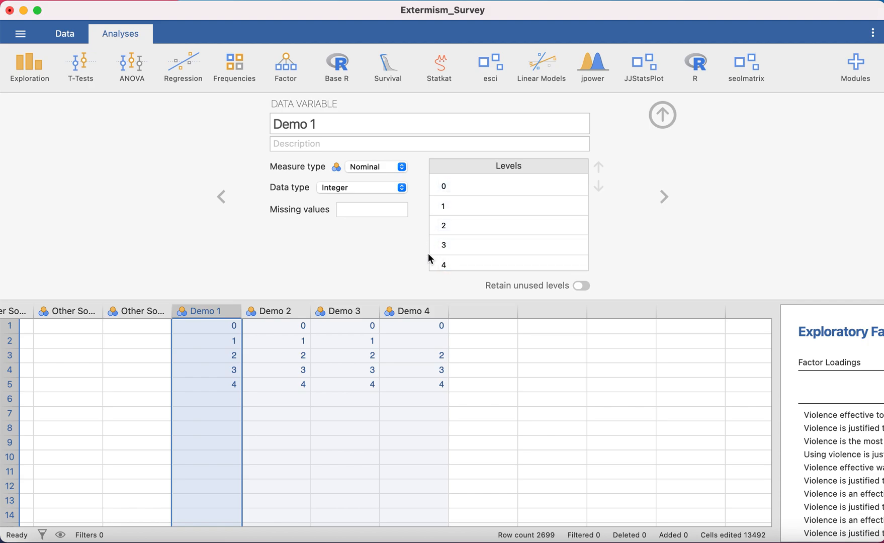
pyautogui.moveTo(135, 284)
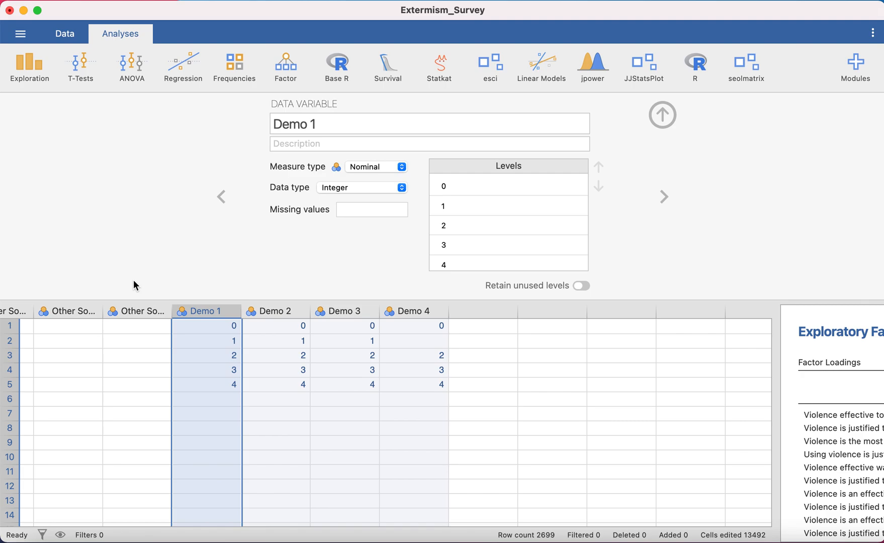
# Select Demo 1 to Demo 4 together so their shared levels 0, 2, 3, 4 are editable at once.
pyautogui.click(275, 310)
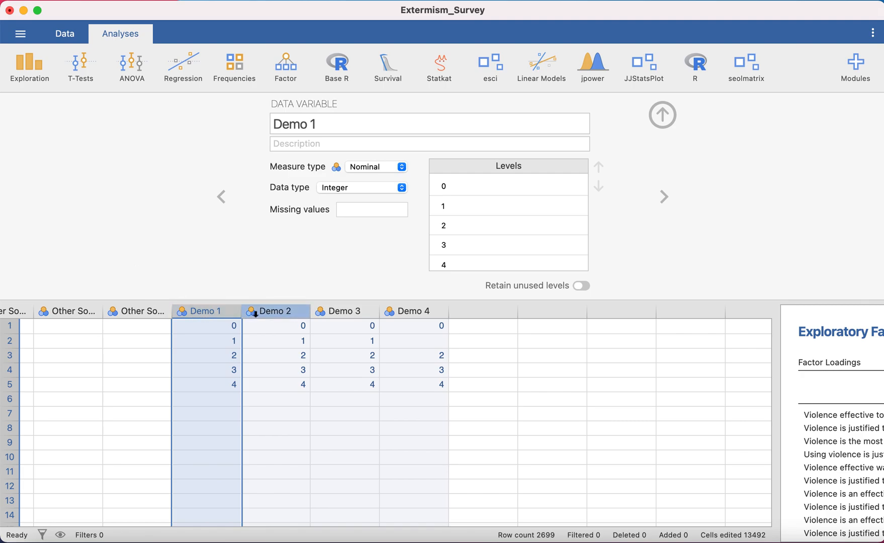
pyautogui.click(205, 310)
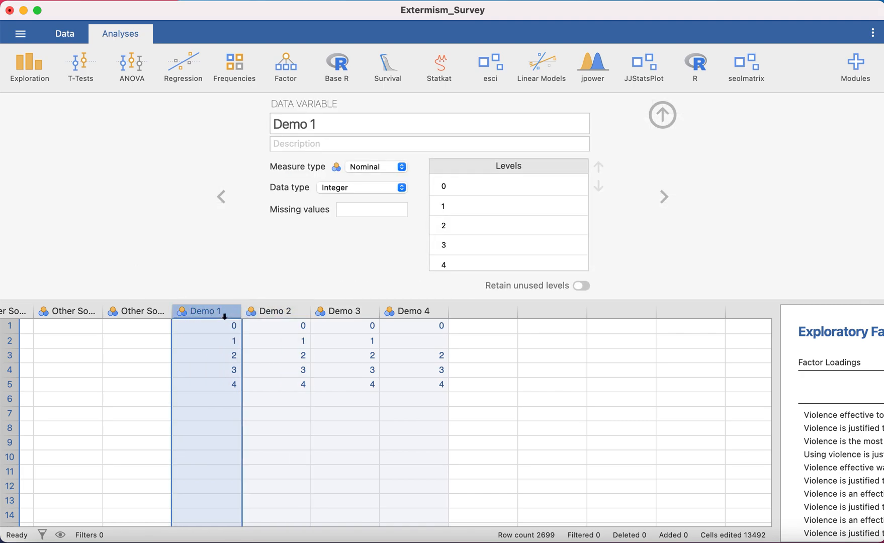
pyautogui.click(273, 310)
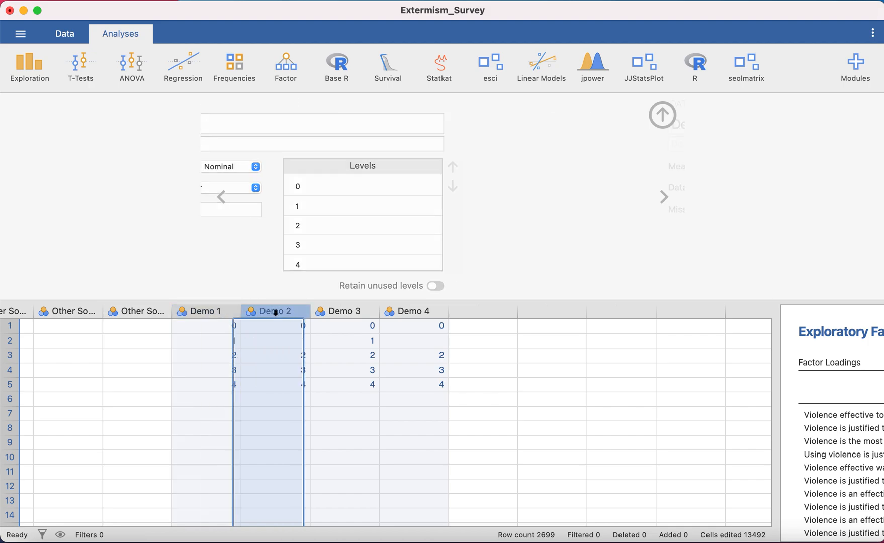
pyautogui.click(345, 311)
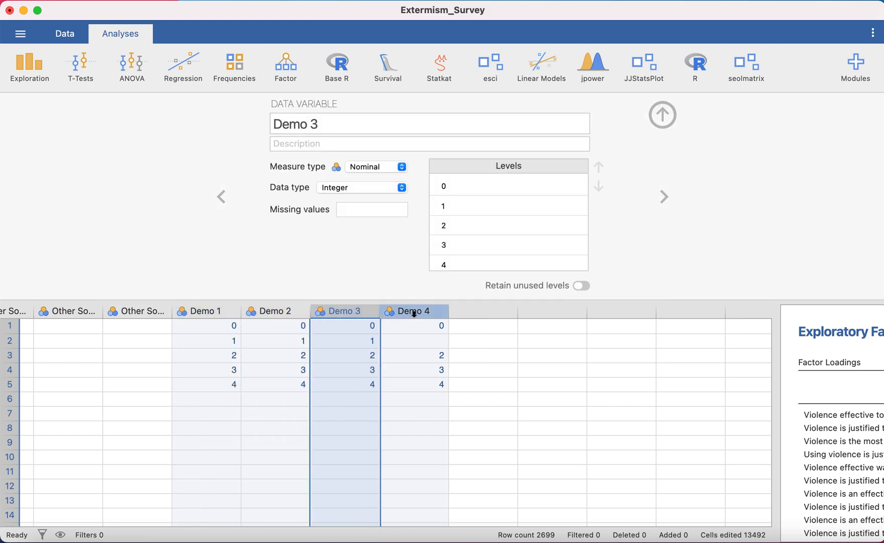
pyautogui.click(206, 311)
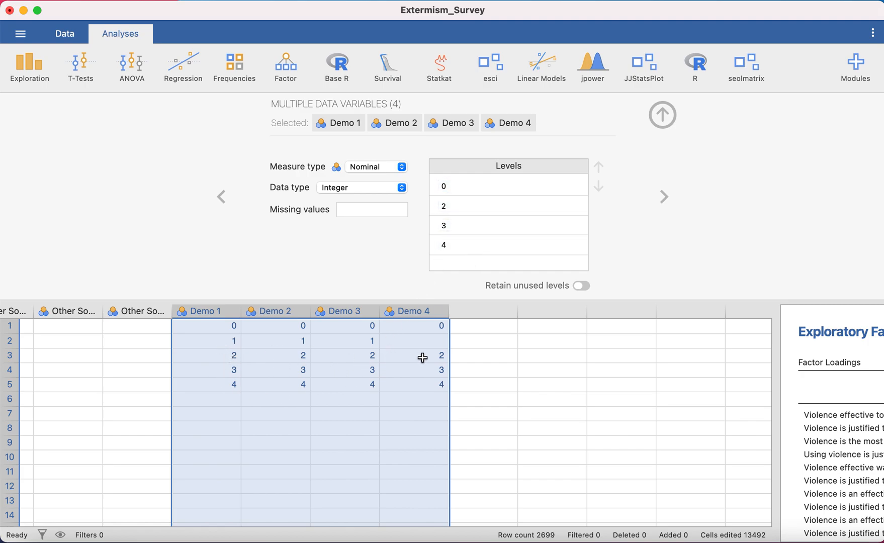
pyautogui.moveTo(429, 327)
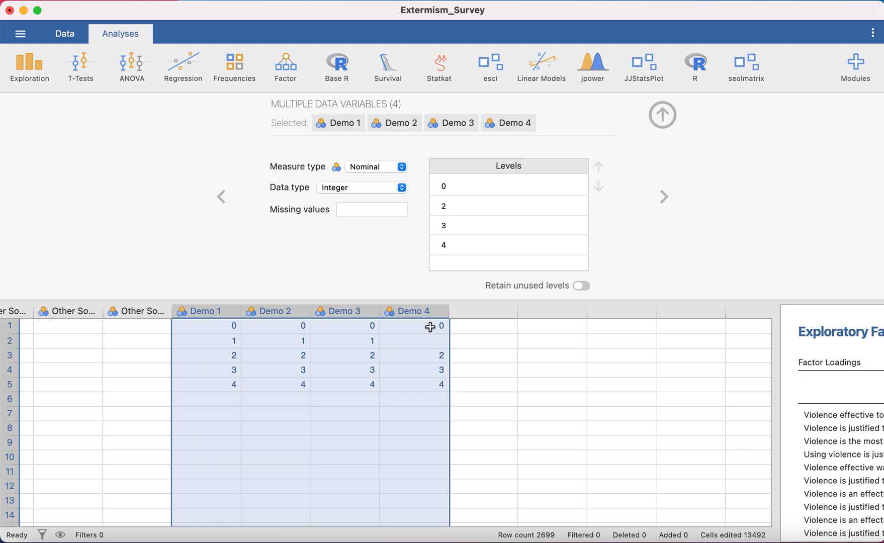
pyautogui.moveTo(430, 343)
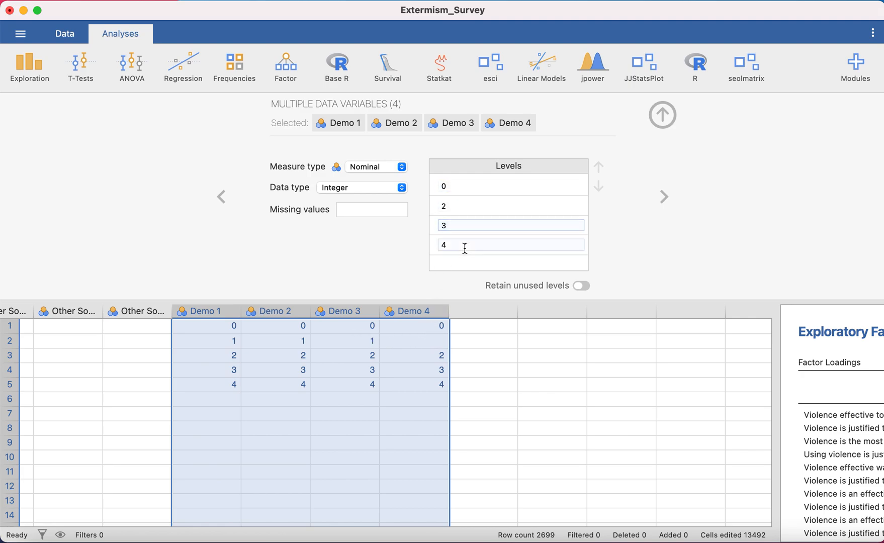
# Rename levels 0, 2, 3, 4 to Very Easy, Neither, Hard and Very hard.
pyautogui.click(507, 225)
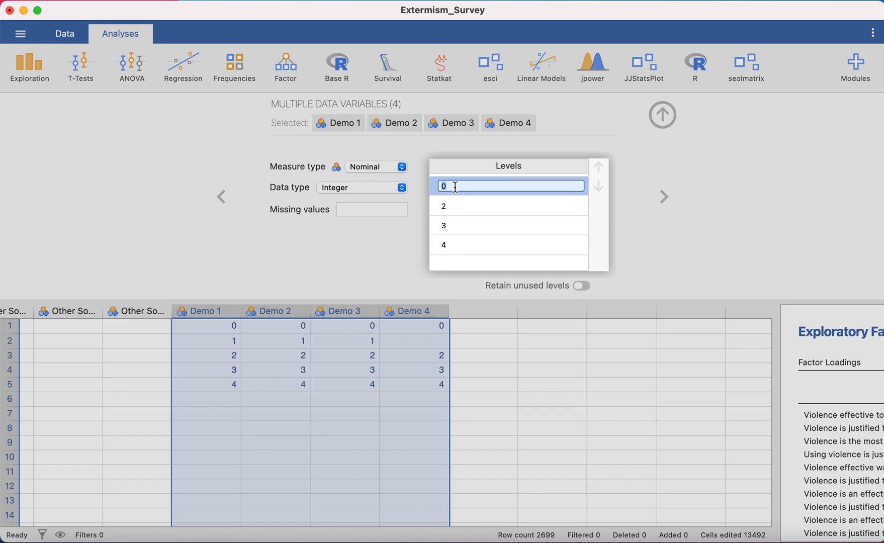
pyautogui.write('Very Easy')
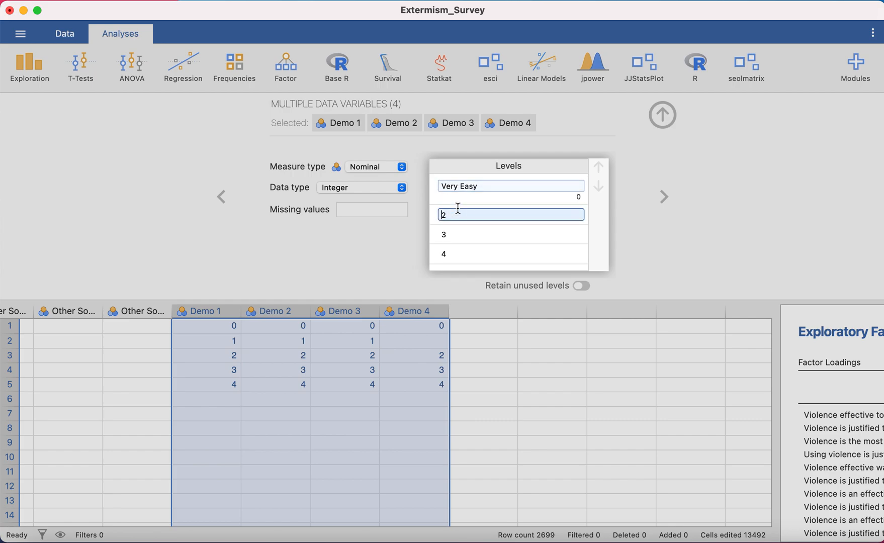
pyautogui.press('backspace')
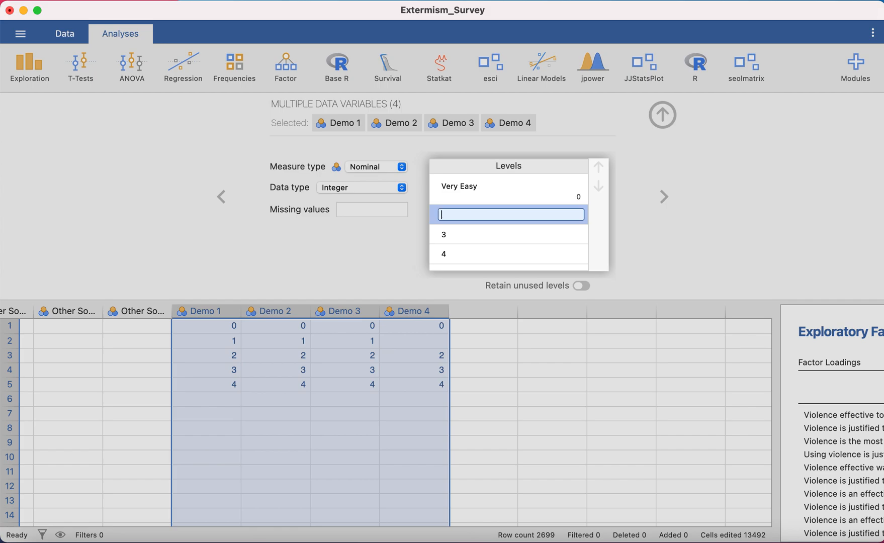
pyautogui.write('Neil')
pyautogui.click(509, 234)
pyautogui.write('Hard')
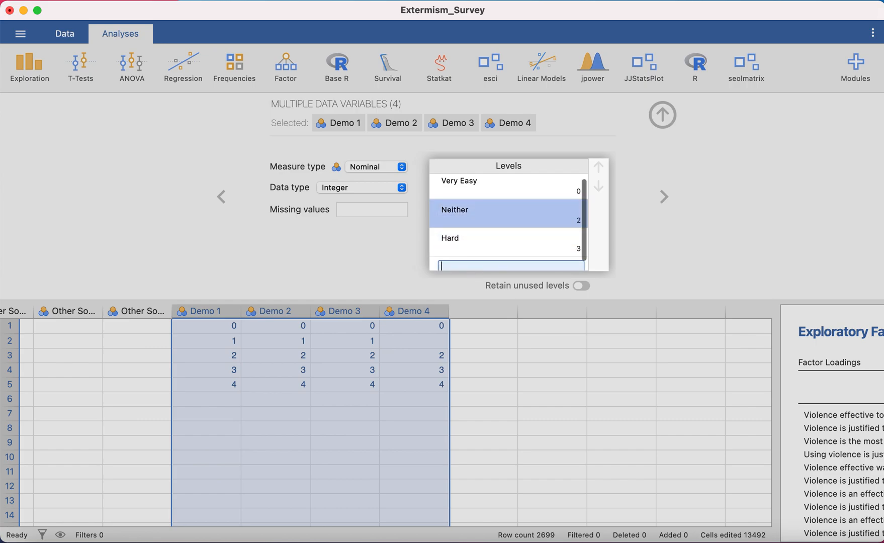
pyautogui.write('Very hard')
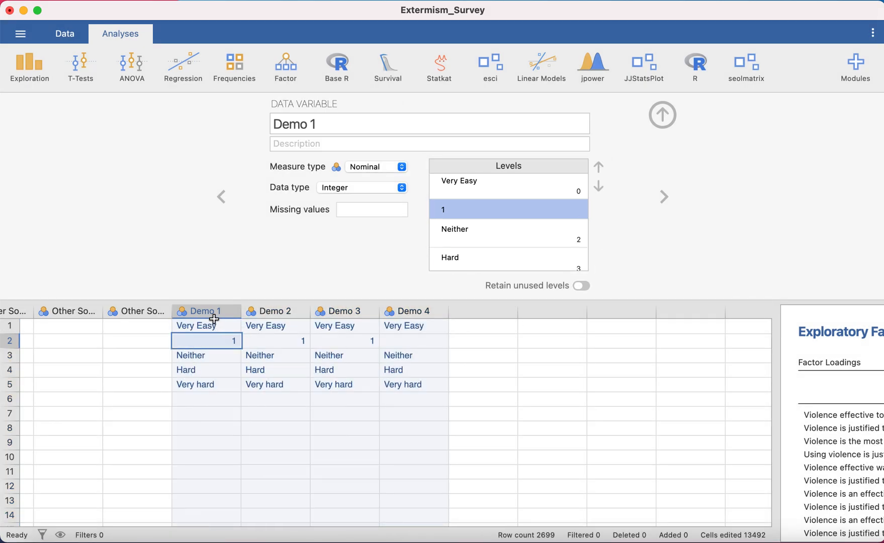
# Label level 1 as Easy for Demo 1, Demo 2 and Demo 3.
pyautogui.click(339, 310)
pyautogui.write('Easy')
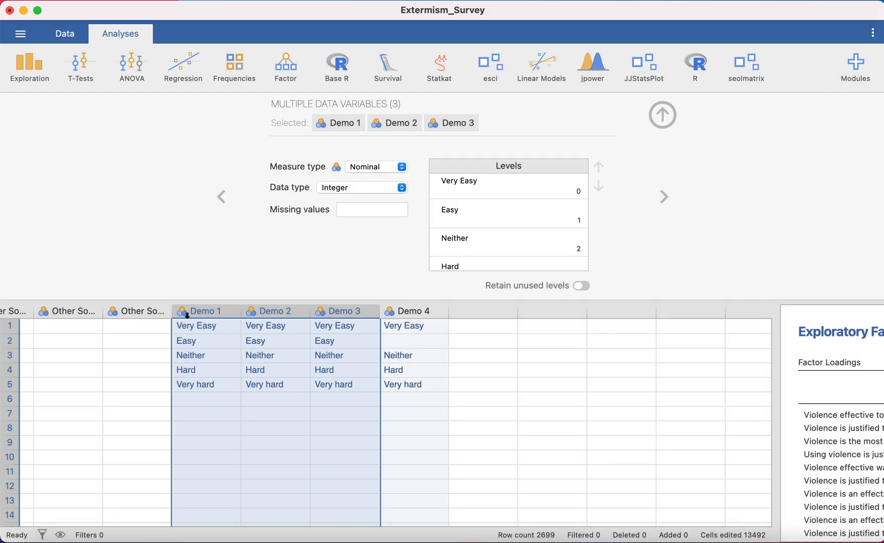
pyautogui.click(482, 310)
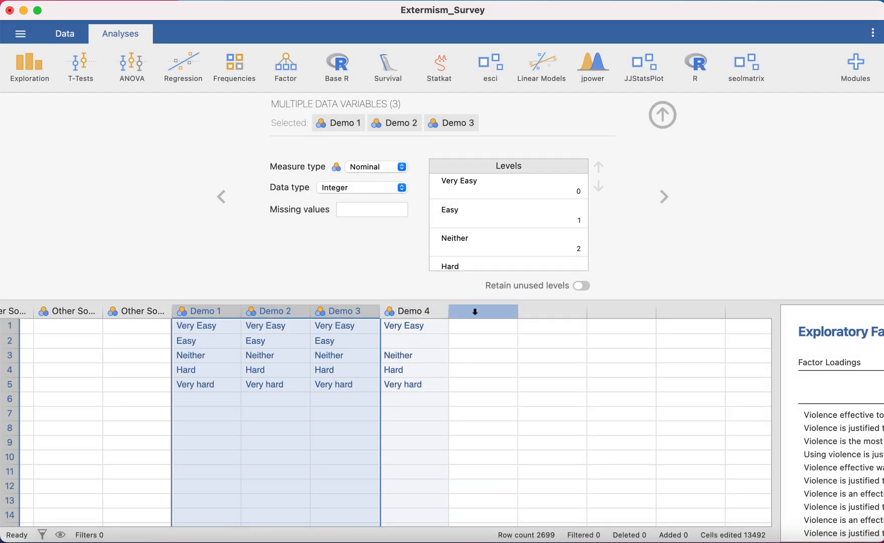
# Review Demo 4's labelled levels and leave its measure type as Nominal.
pyautogui.click(412, 311)
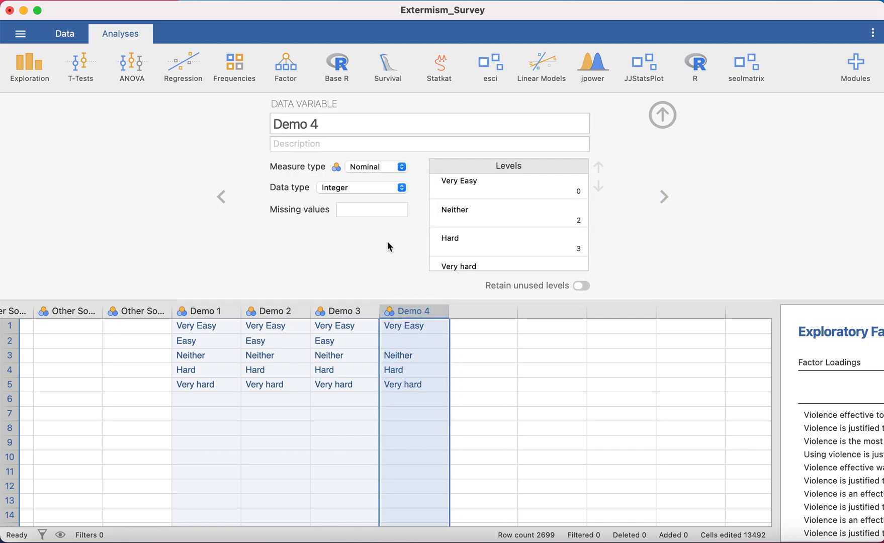
pyautogui.moveTo(386, 255)
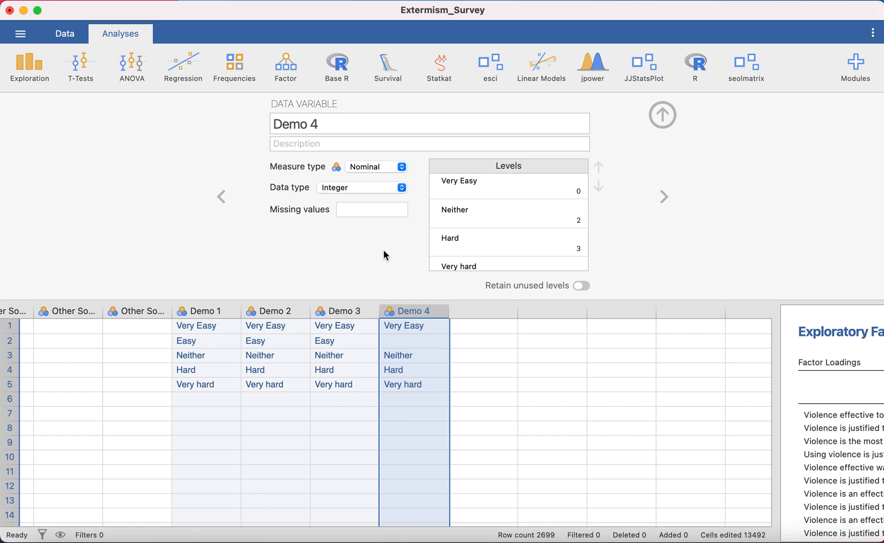
pyautogui.moveTo(372, 269)
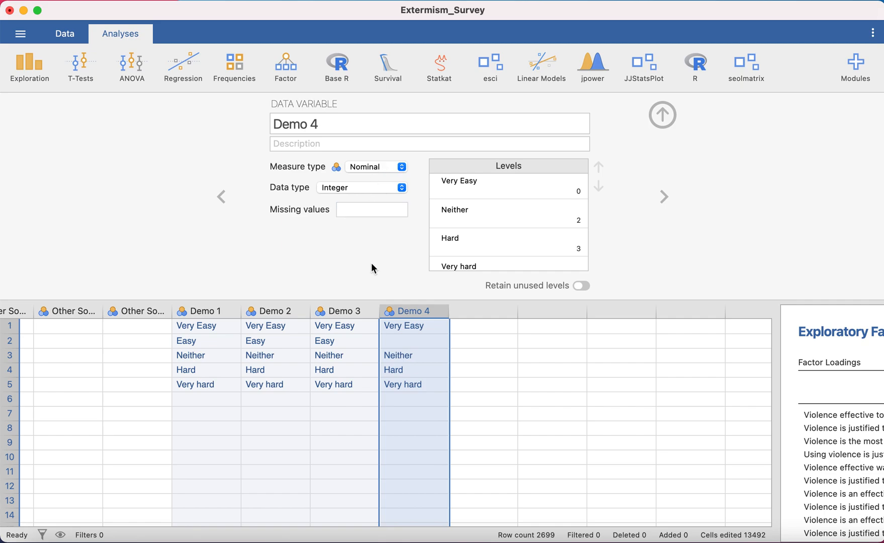
pyautogui.click(376, 166)
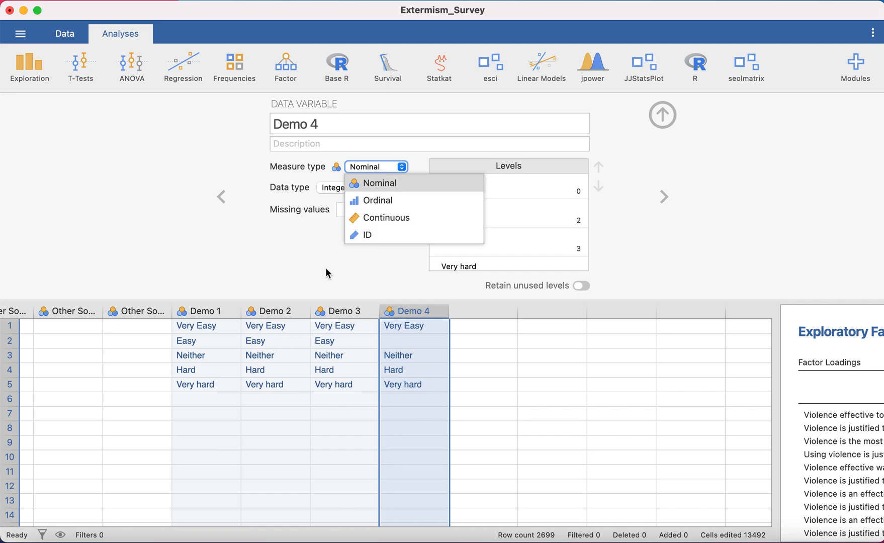
pyautogui.click(379, 183)
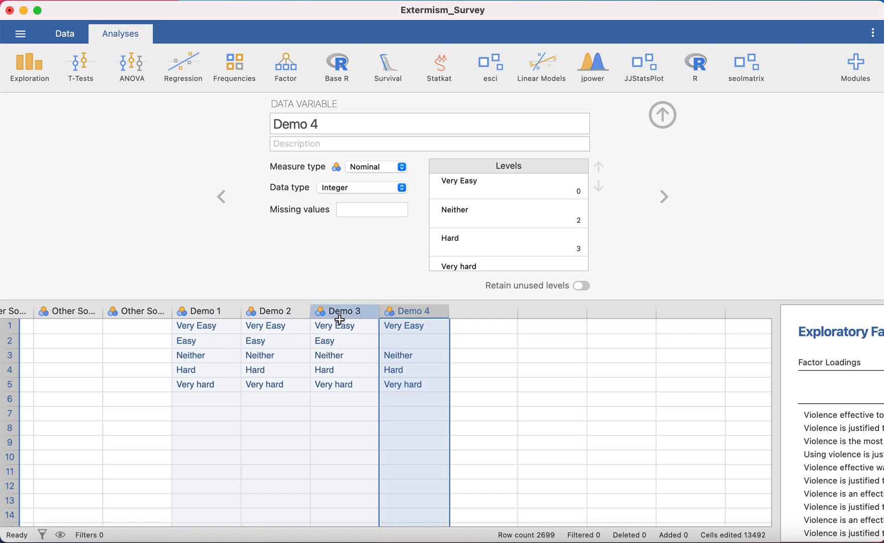
pyautogui.moveTo(380, 293)
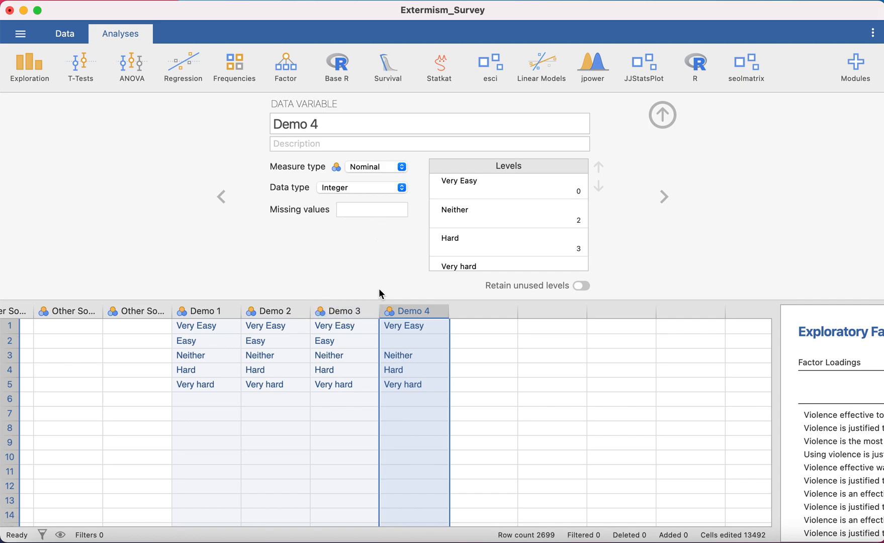